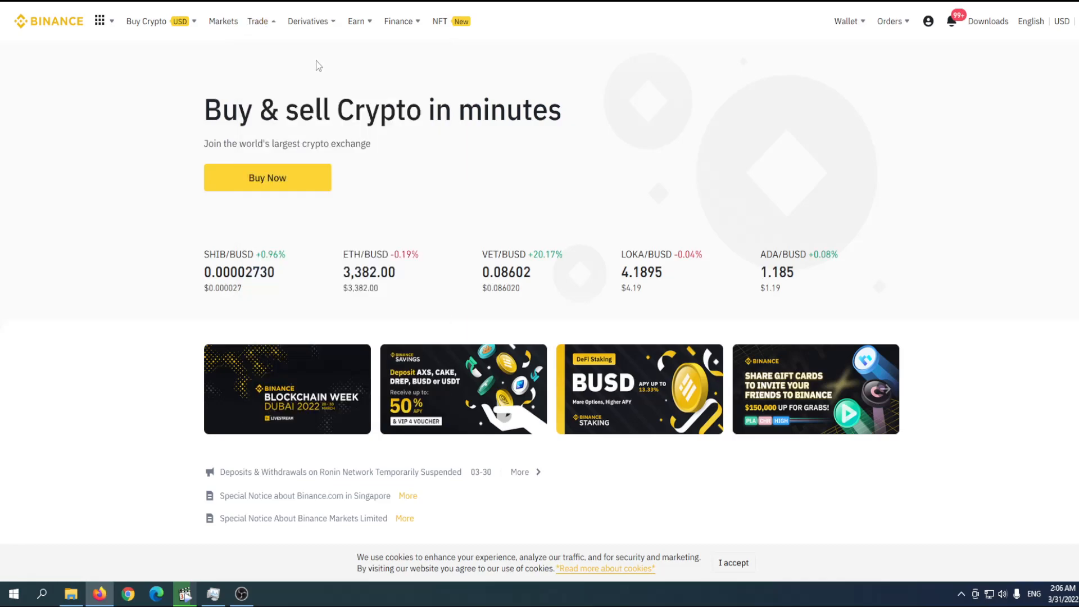
Go from the Binance home page to the Convert & OTC Portal via the Trade menu.
{"action": "left_click", "coordinate": [259, 20]}
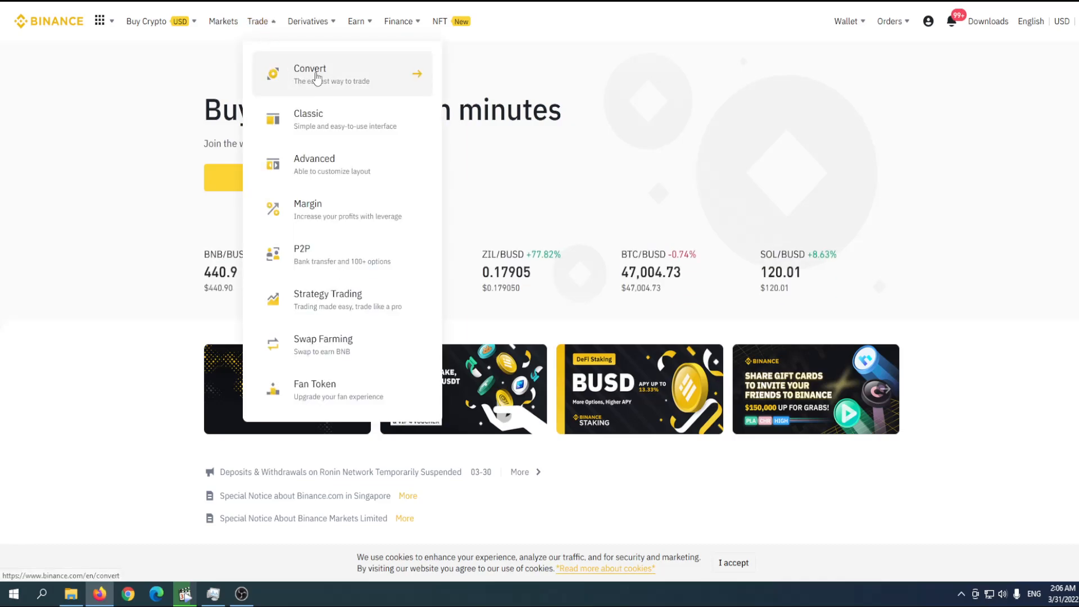
{"action": "left_click", "coordinate": [311, 74]}
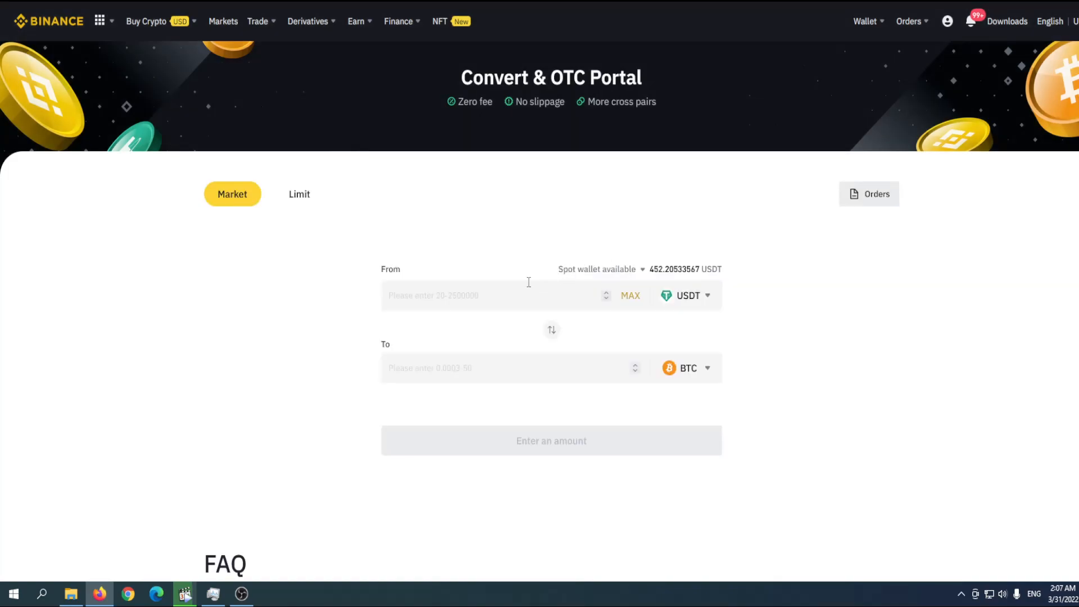
Preview converting 20 USDT to USDC, quoted at about 19.99 USDC.
{"action": "left_click", "coordinate": [496, 295]}
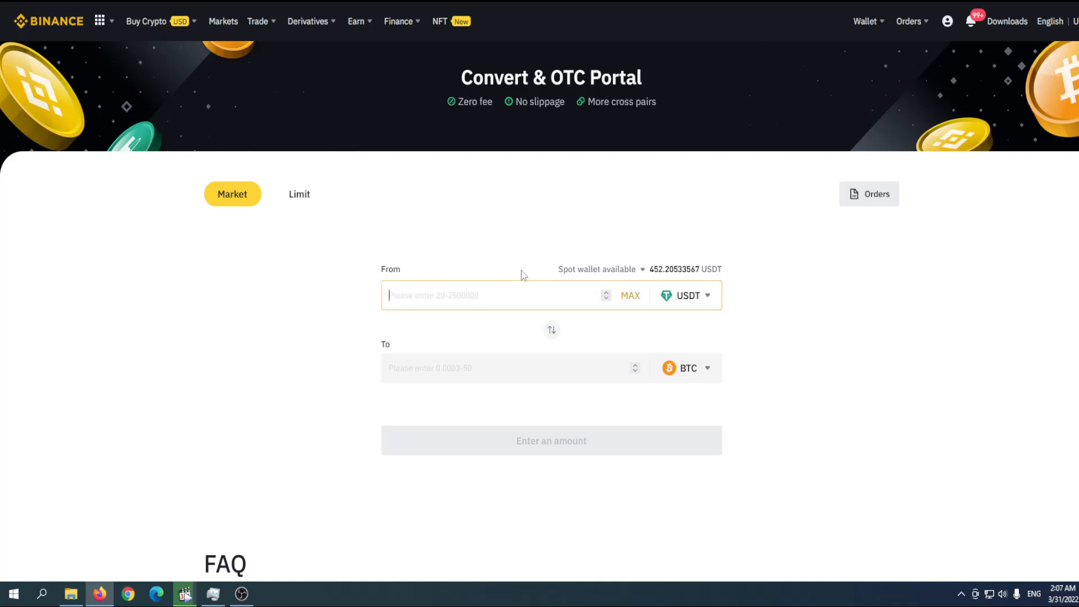
{"action": "type", "text": "20"}
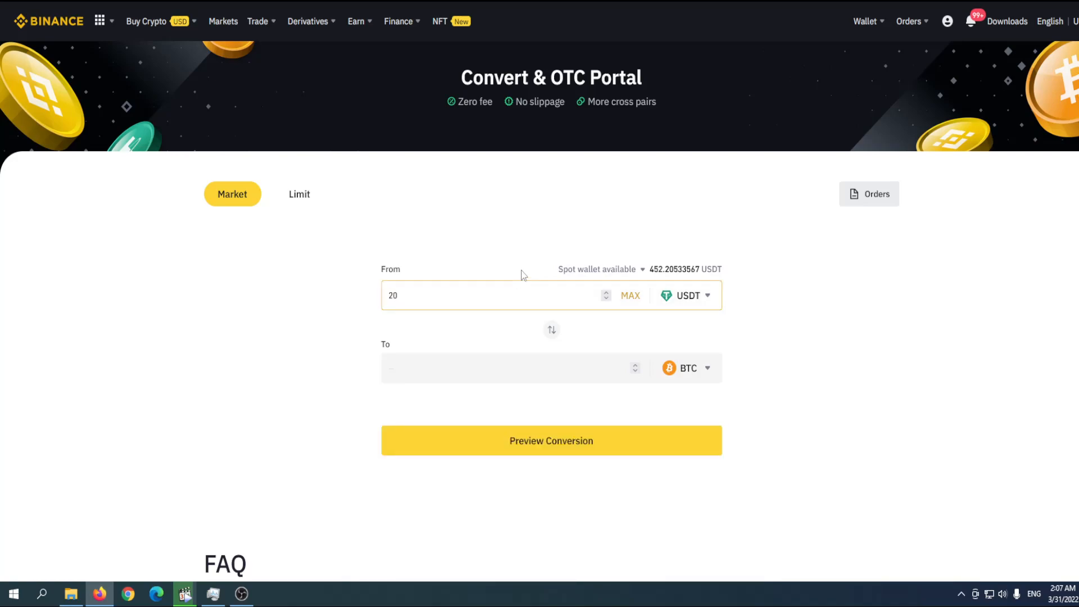
{"action": "left_click", "coordinate": [685, 367]}
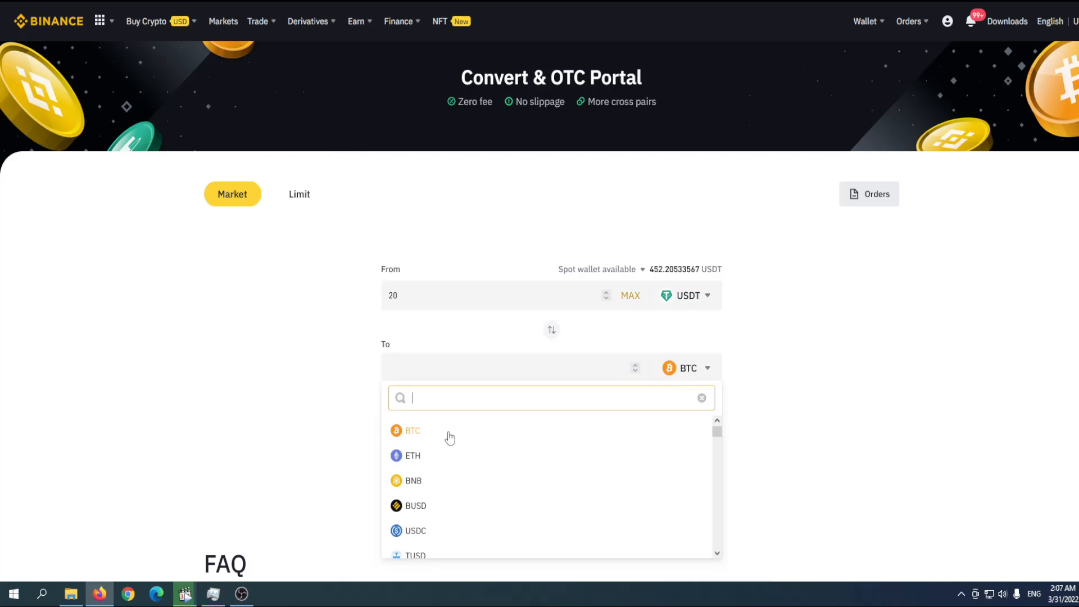
{"action": "mouse_move", "coordinate": [420, 530]}
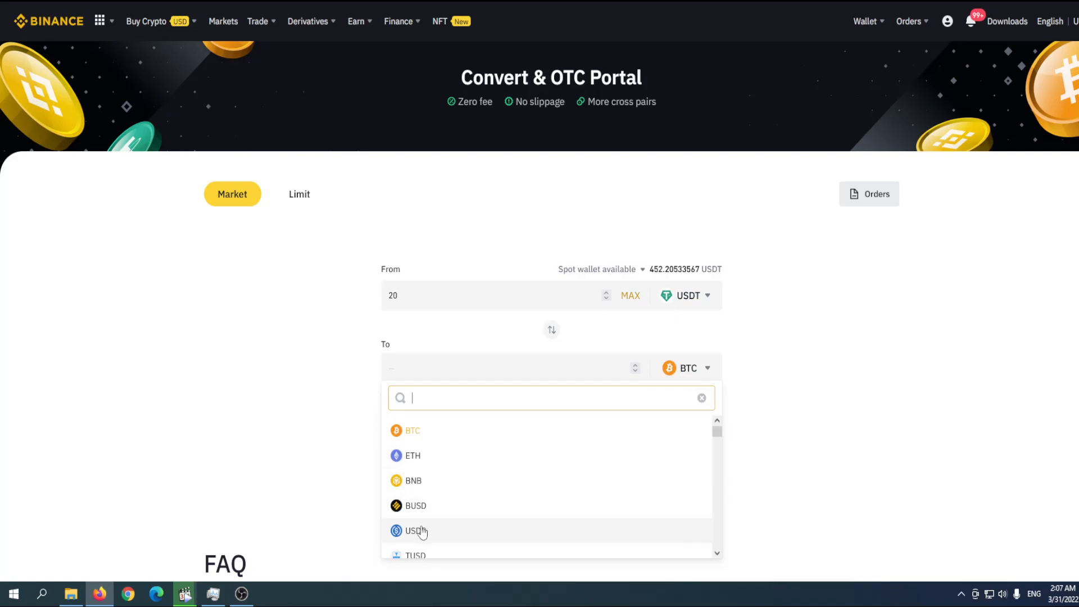
{"action": "left_click", "coordinate": [414, 531]}
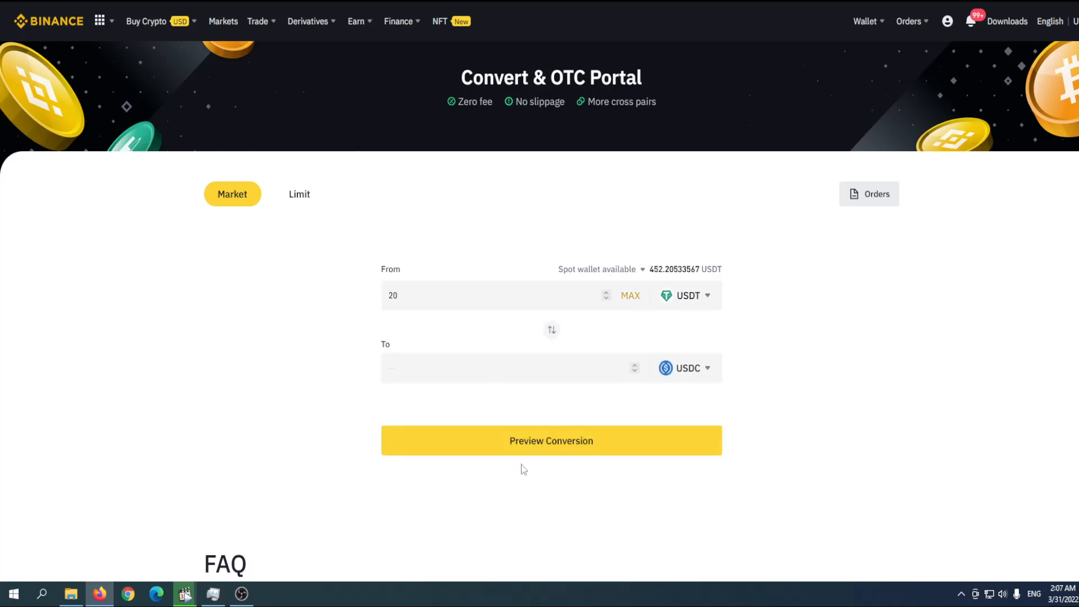
{"action": "left_click", "coordinate": [551, 440]}
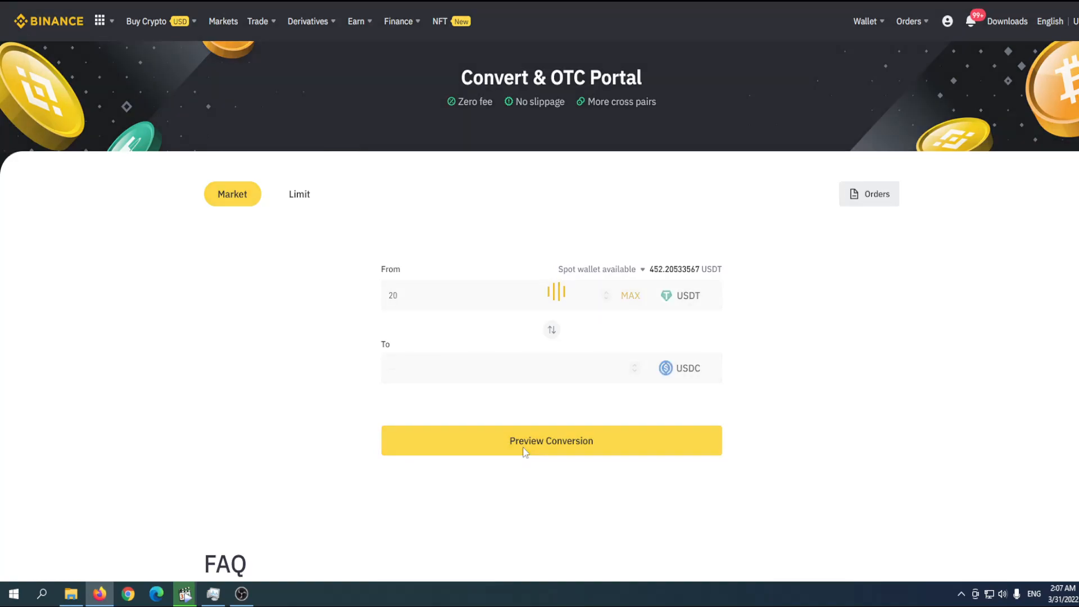
{"action": "left_click", "coordinate": [550, 440]}
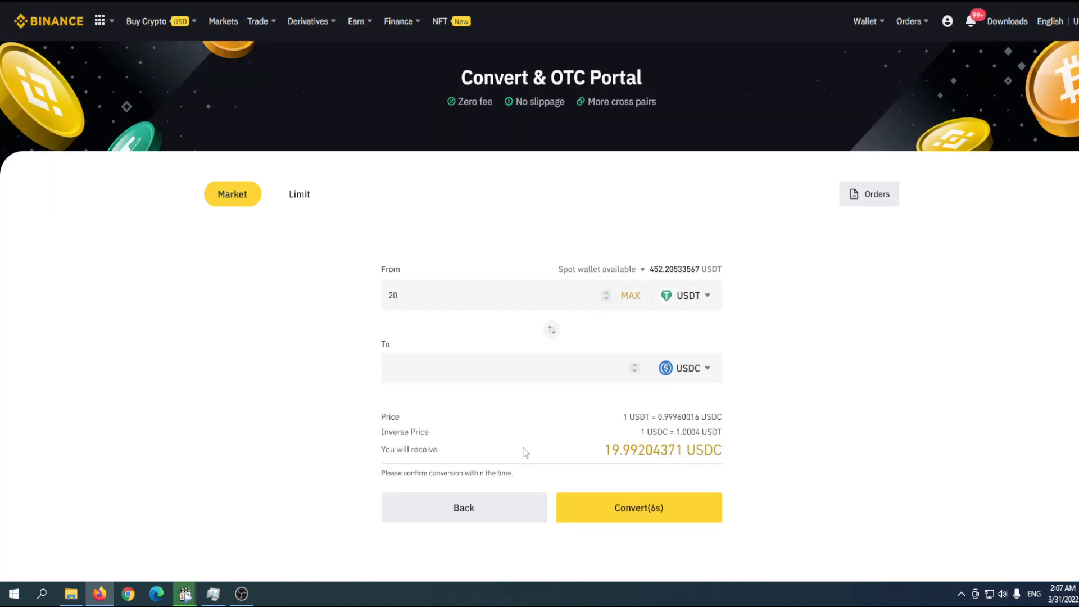
{"action": "double_click", "coordinate": [643, 450]}
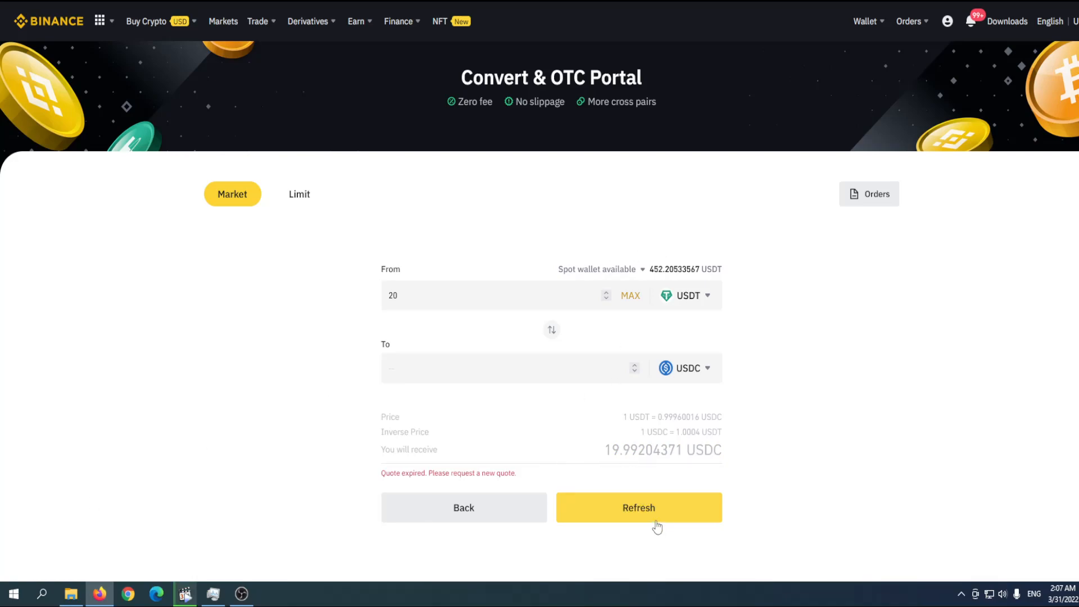
{"action": "mouse_move", "coordinate": [627, 535]}
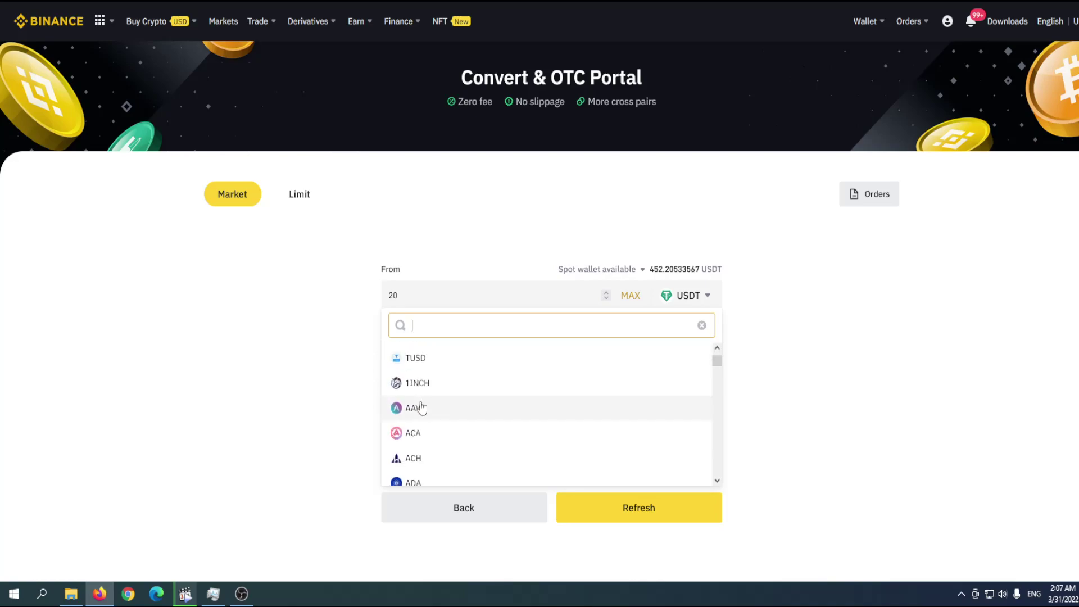
Search 'dot', set DOT as the From coin and preview 1 DOT to USDC at about 22.35 USDC.
{"action": "type", "text": "p"}
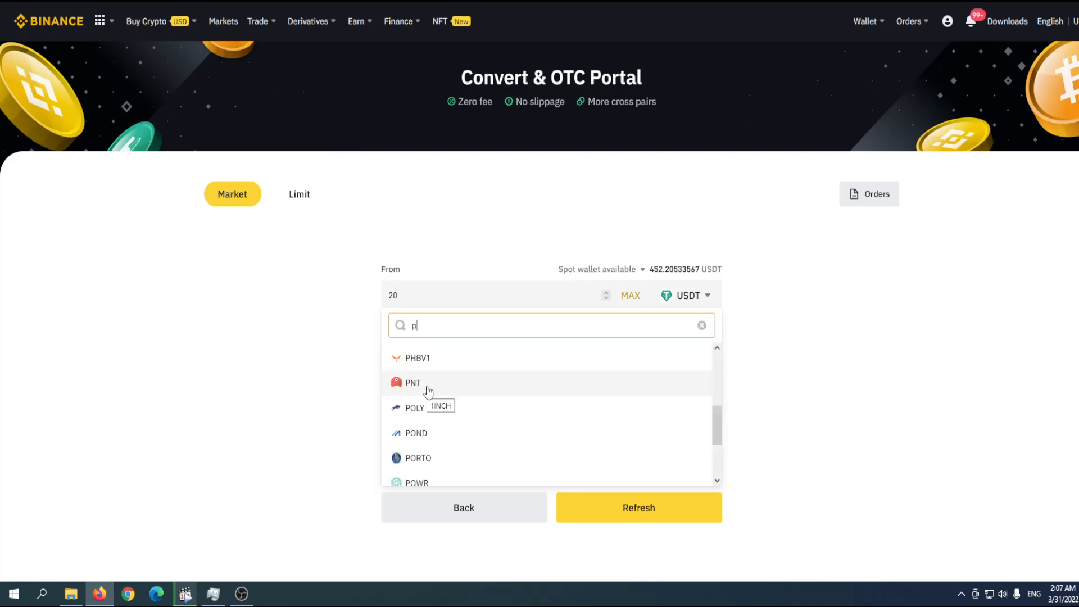
{"action": "key", "text": "Backspace"}
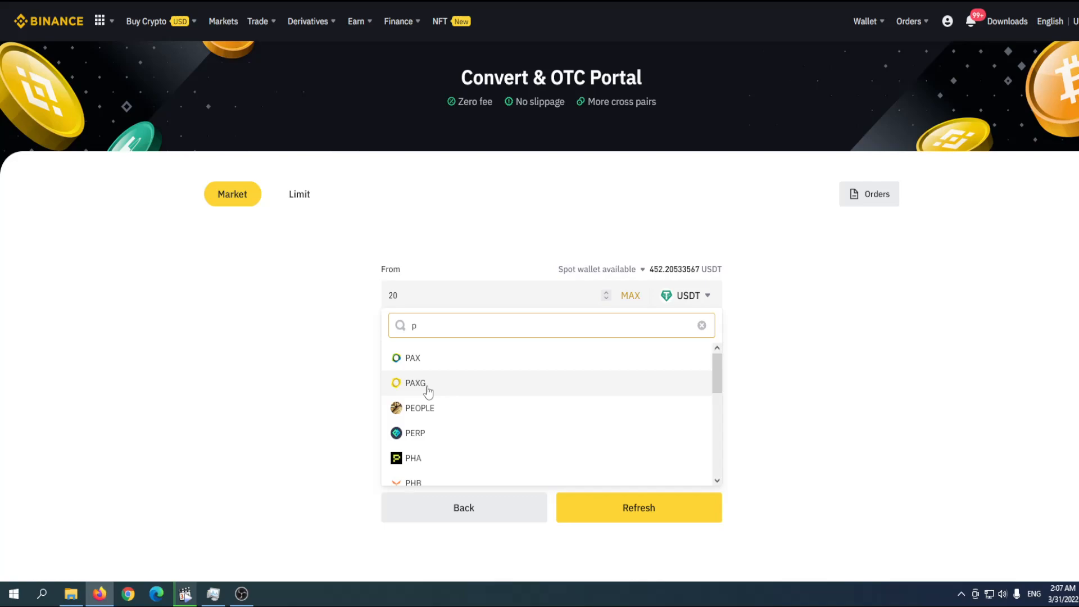
{"action": "type", "text": "dot"}
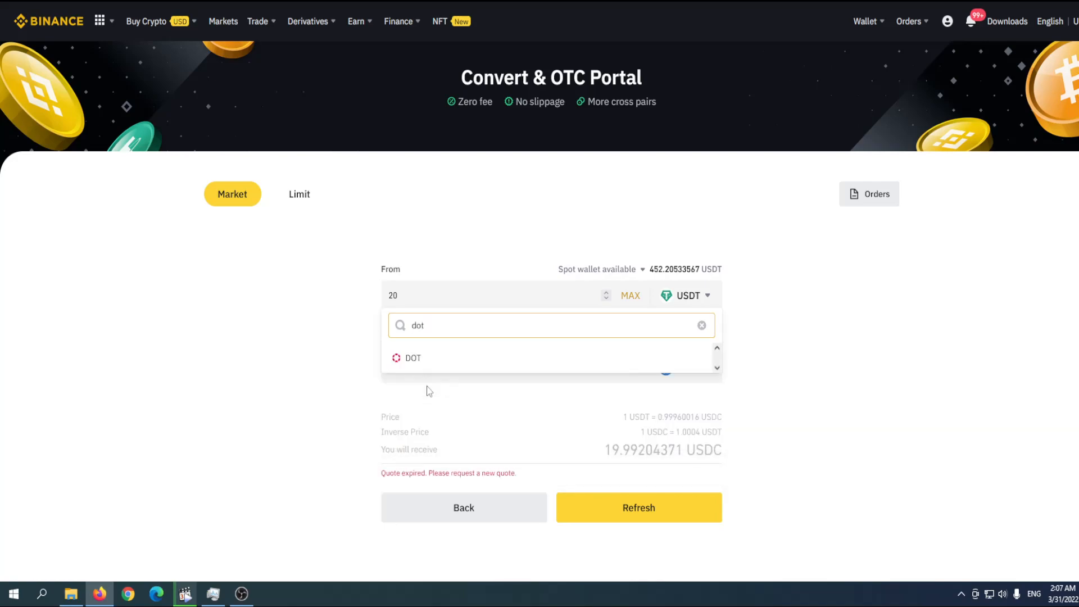
{"action": "mouse_move", "coordinate": [556, 357]}
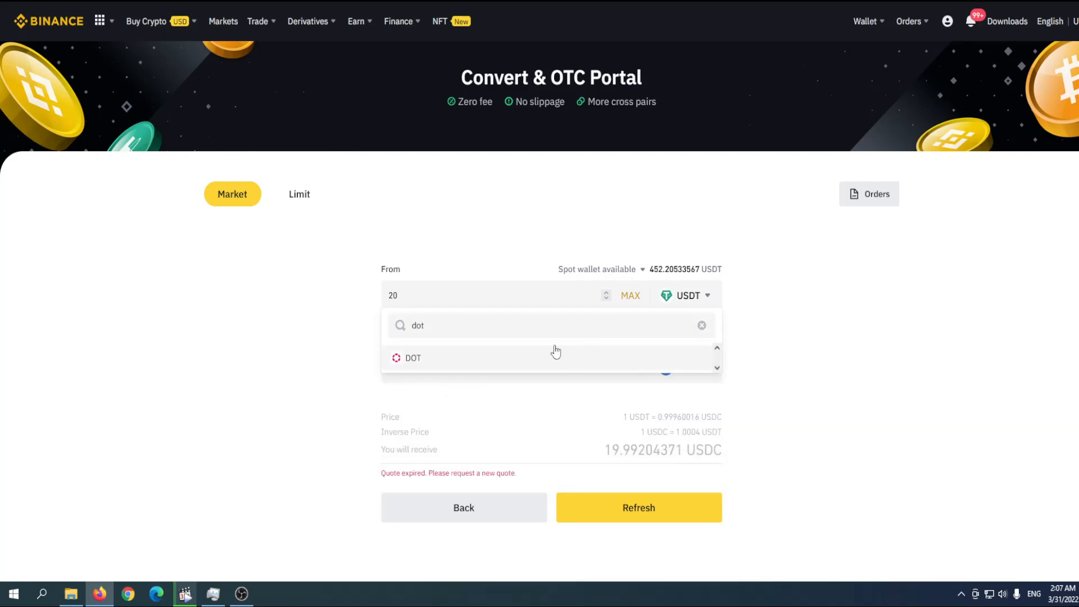
{"action": "left_click", "coordinate": [412, 357]}
{"action": "type", "text": "1"}
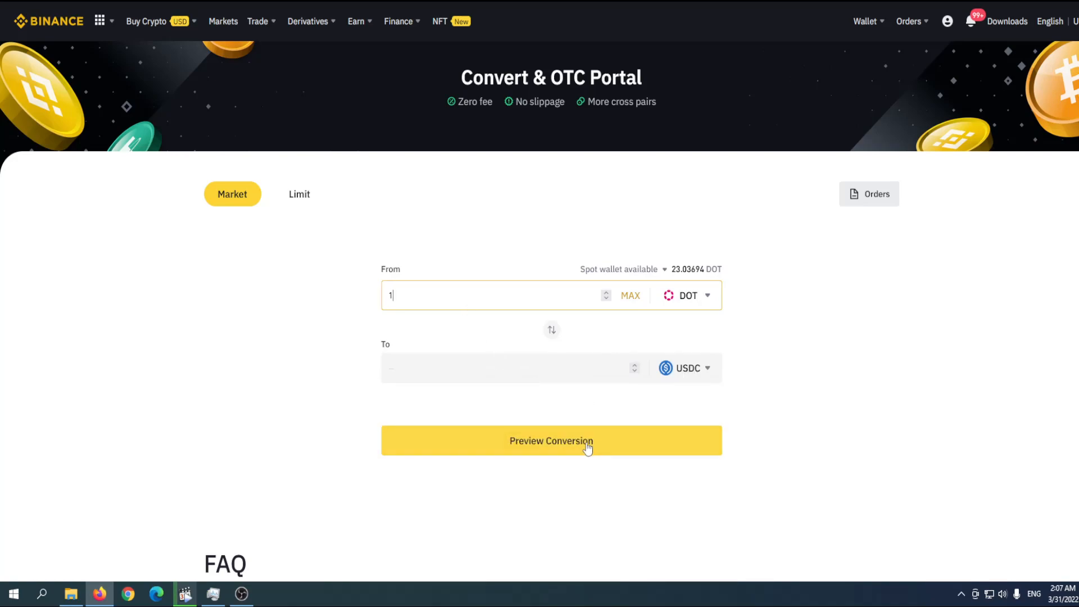
{"action": "left_click", "coordinate": [550, 440]}
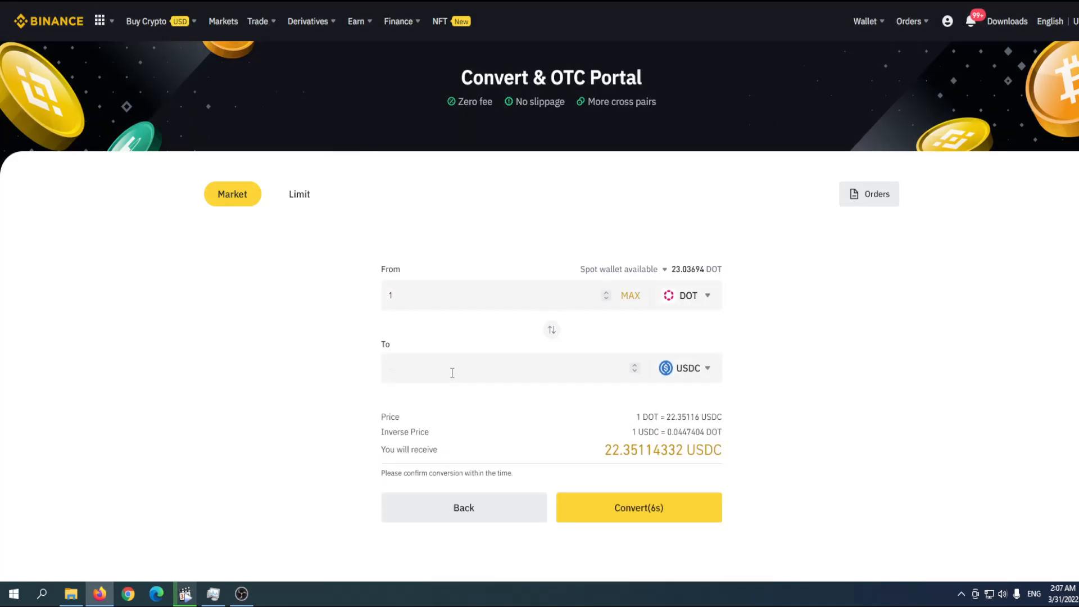
{"action": "mouse_move", "coordinate": [606, 450]}
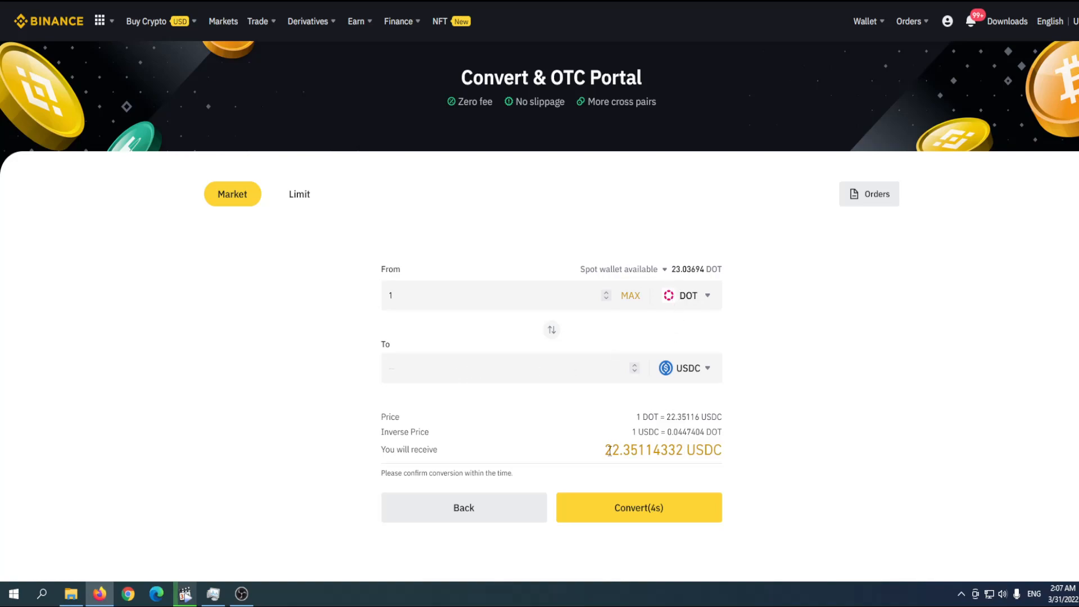
{"action": "mouse_move", "coordinate": [397, 33]}
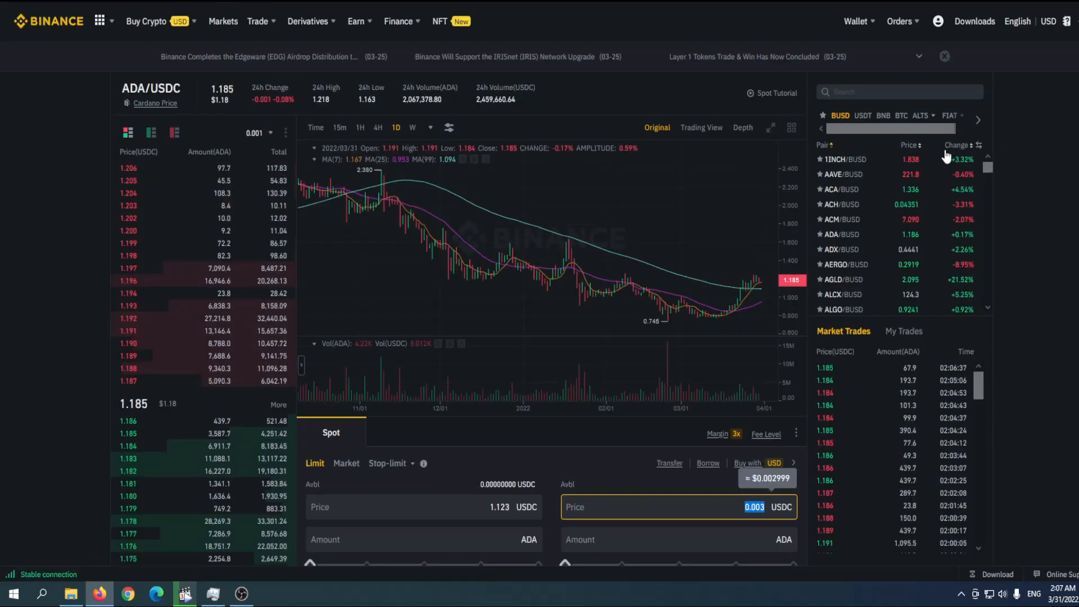
{"action": "scroll", "scroll_direction": "down", "scroll_amount": 3}
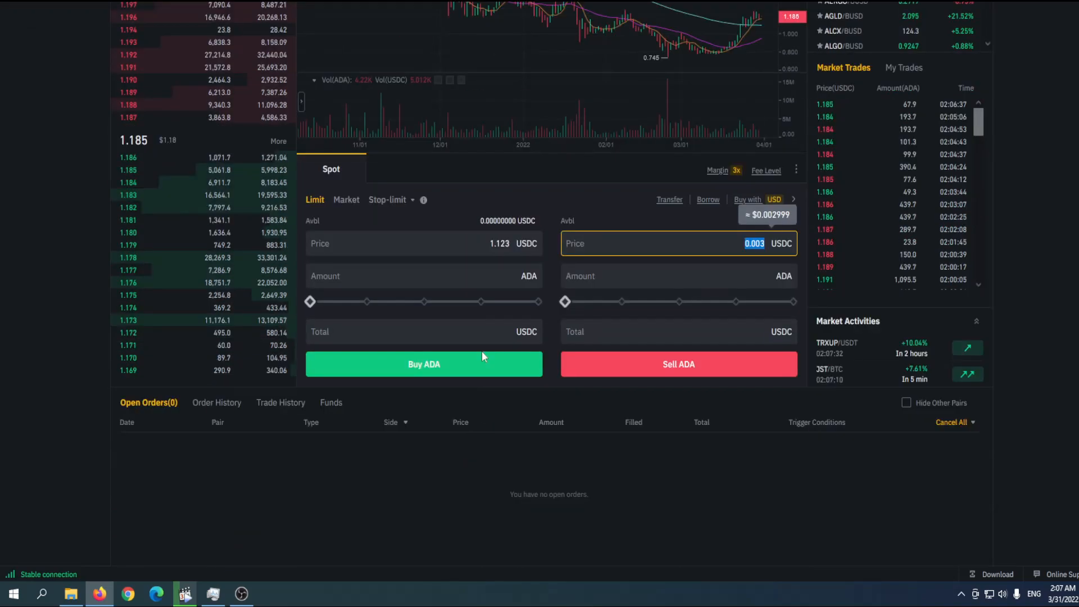
{"action": "left_click", "coordinate": [423, 242]}
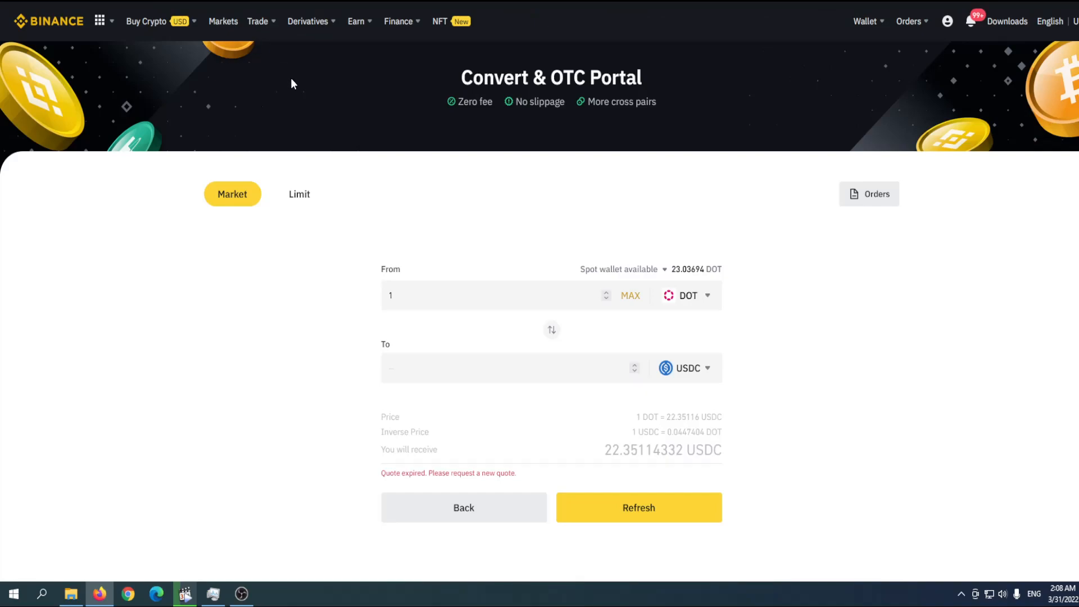
{"action": "mouse_move", "coordinate": [219, 289]}
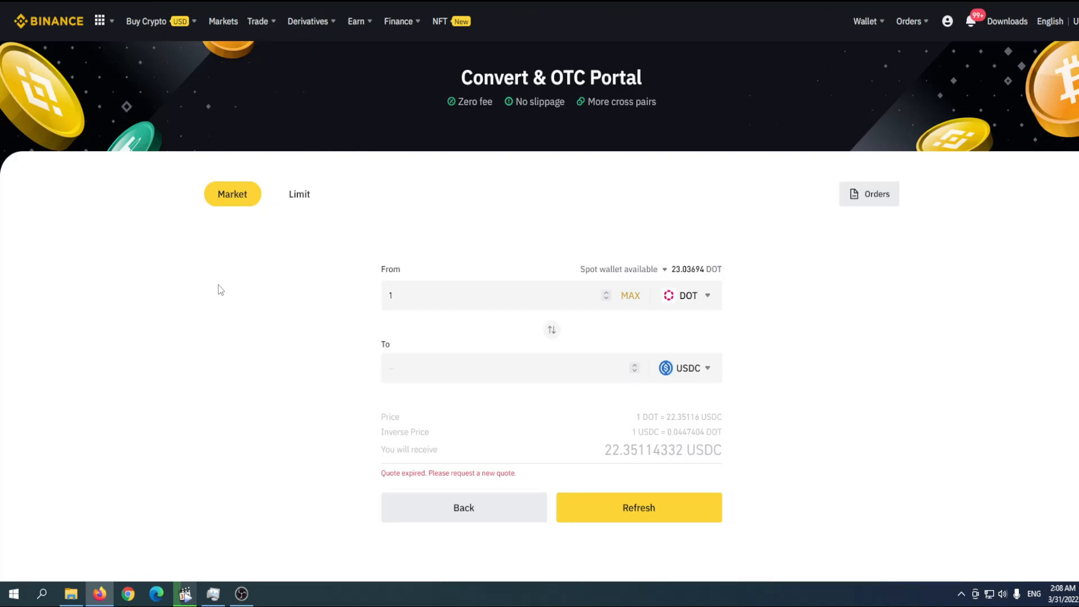
{"action": "mouse_move", "coordinate": [251, 281]}
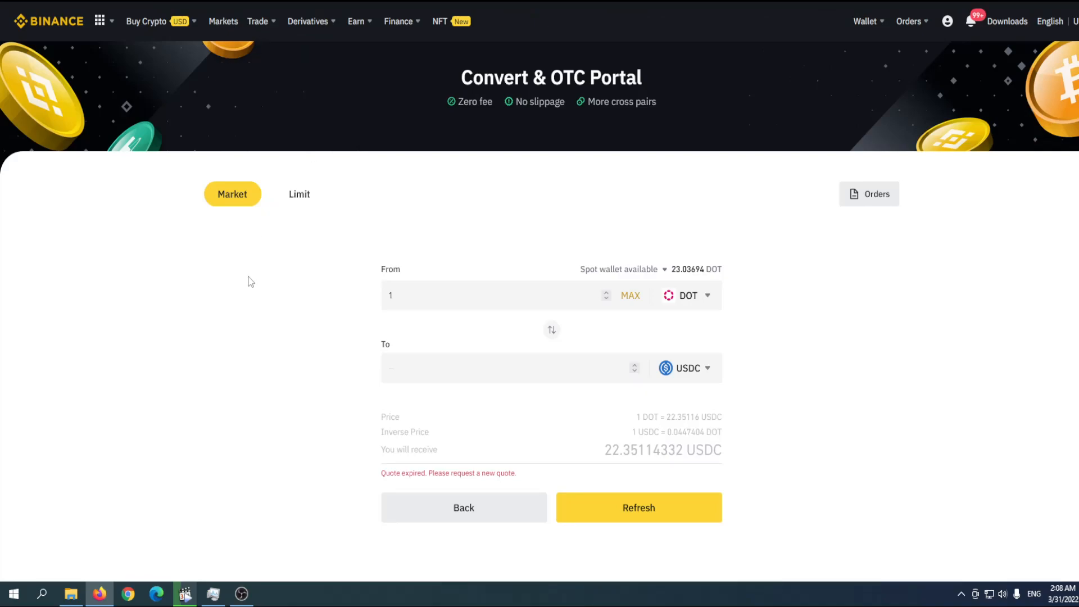
{"action": "mouse_move", "coordinate": [216, 303]}
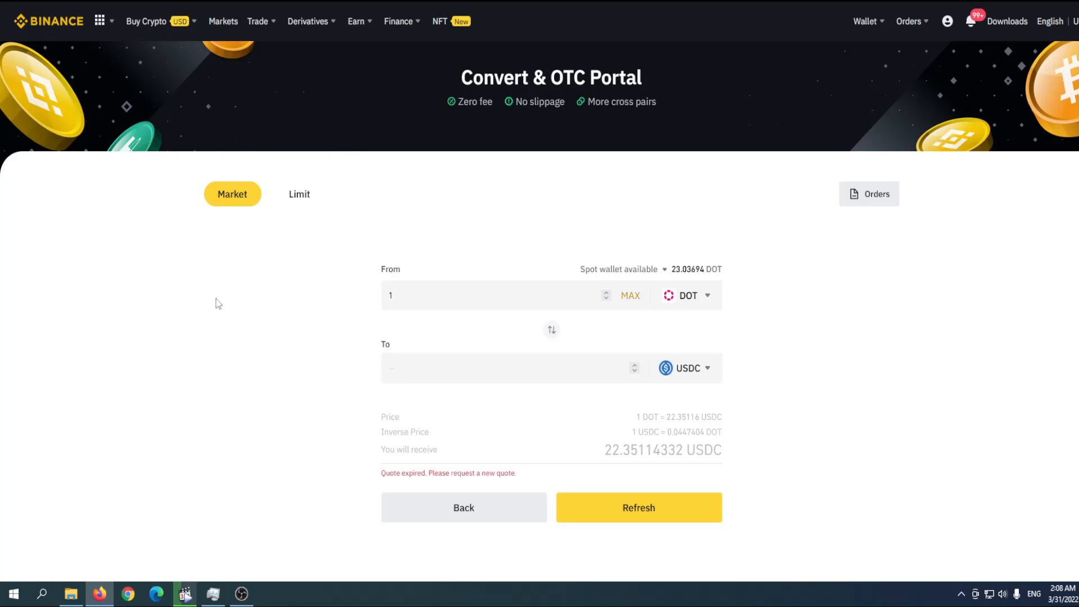